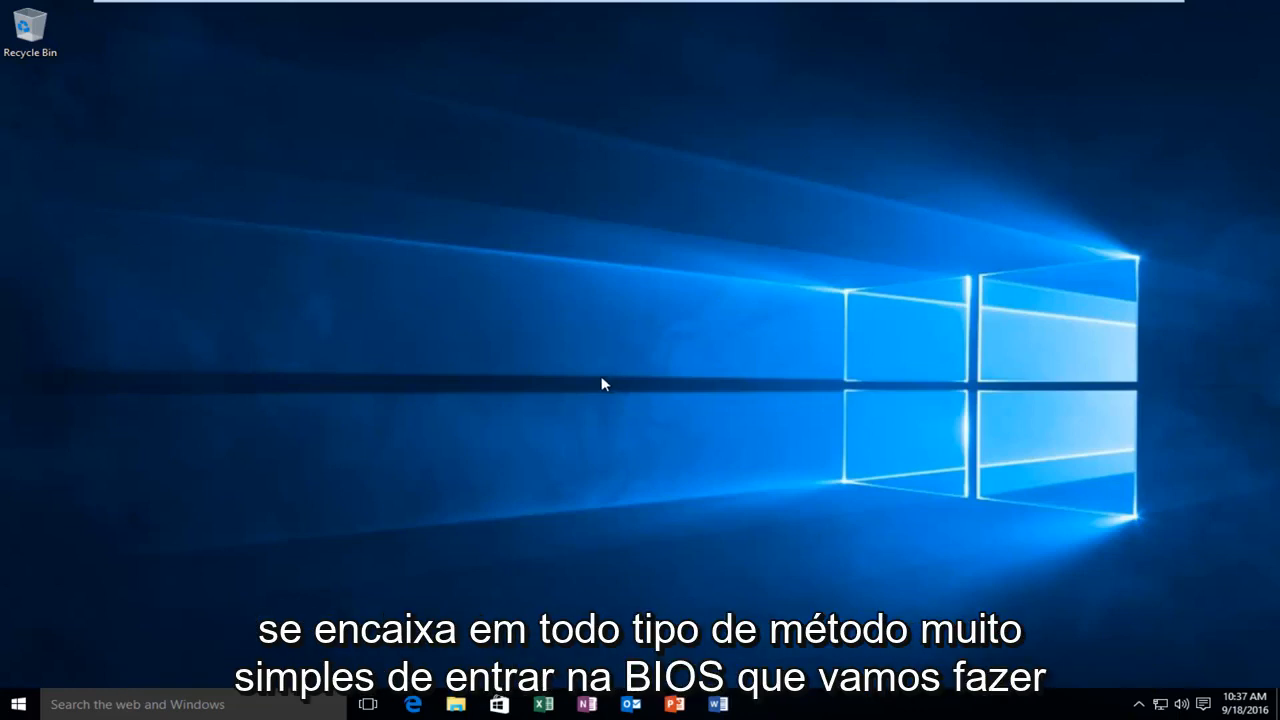
mouse_move(220, 545)
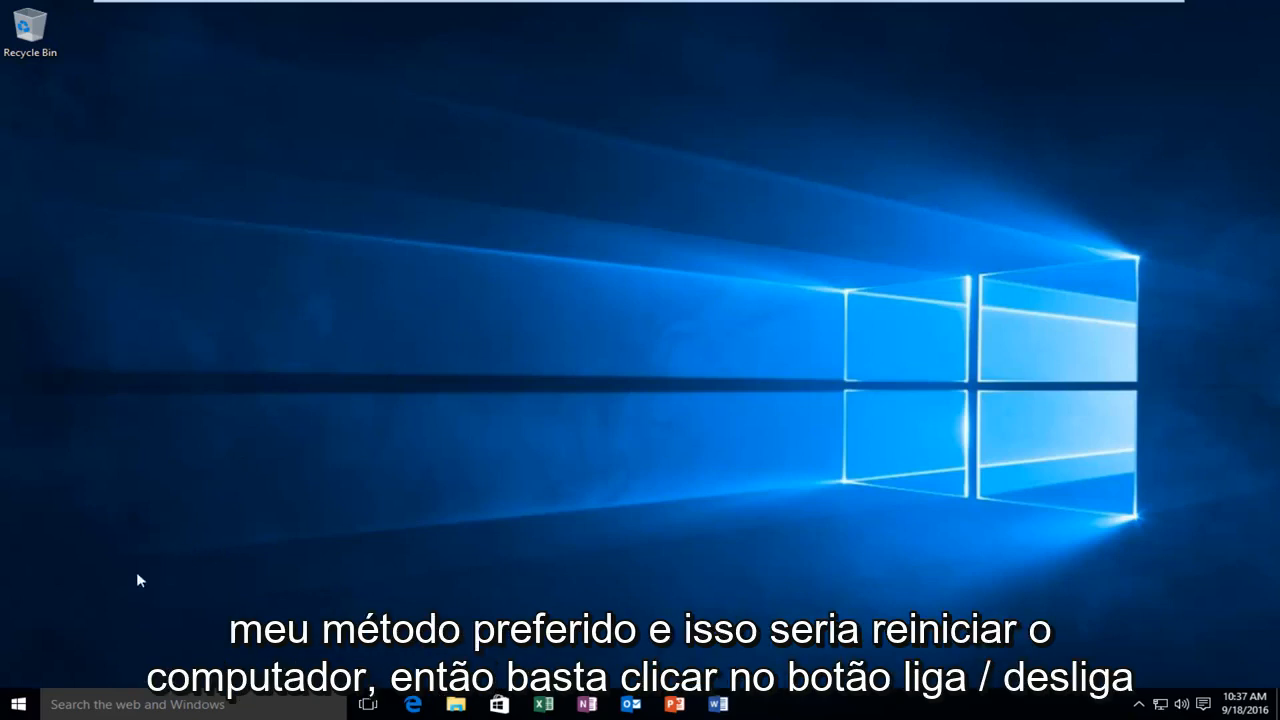
mouse_move(15, 704)
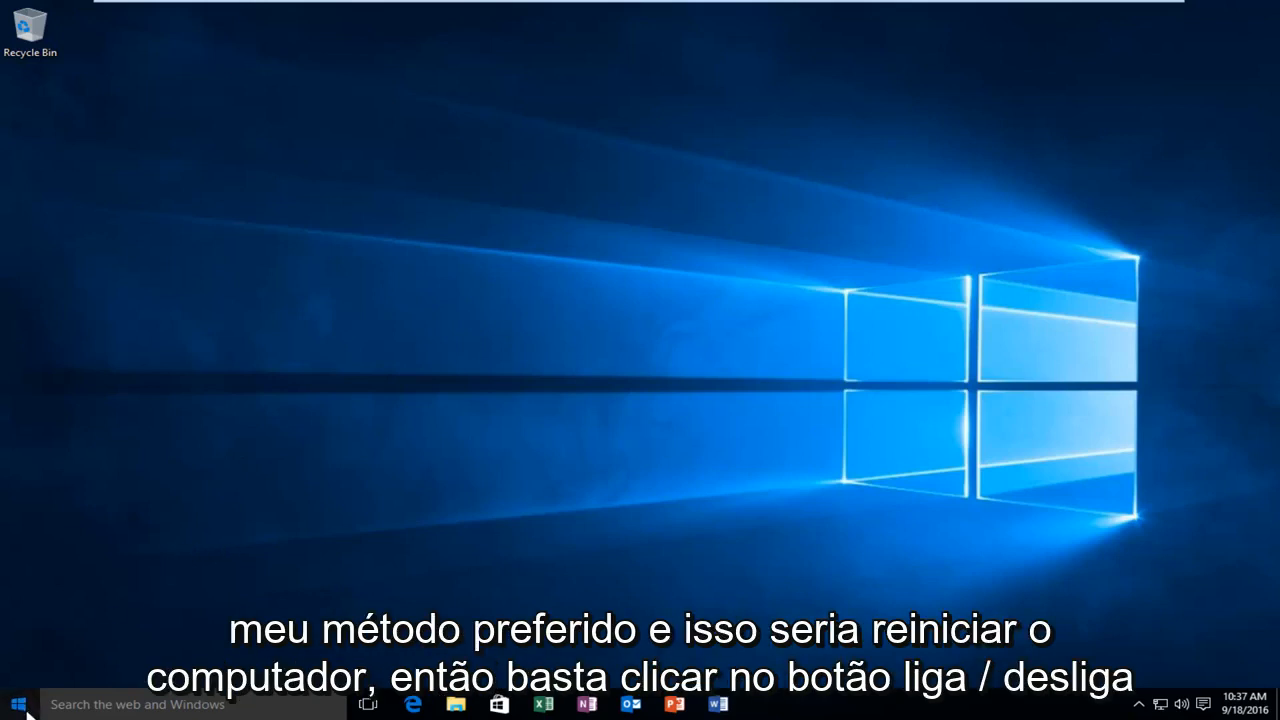
Open the Start menu and its Power options to restart the PC
click(14, 703)
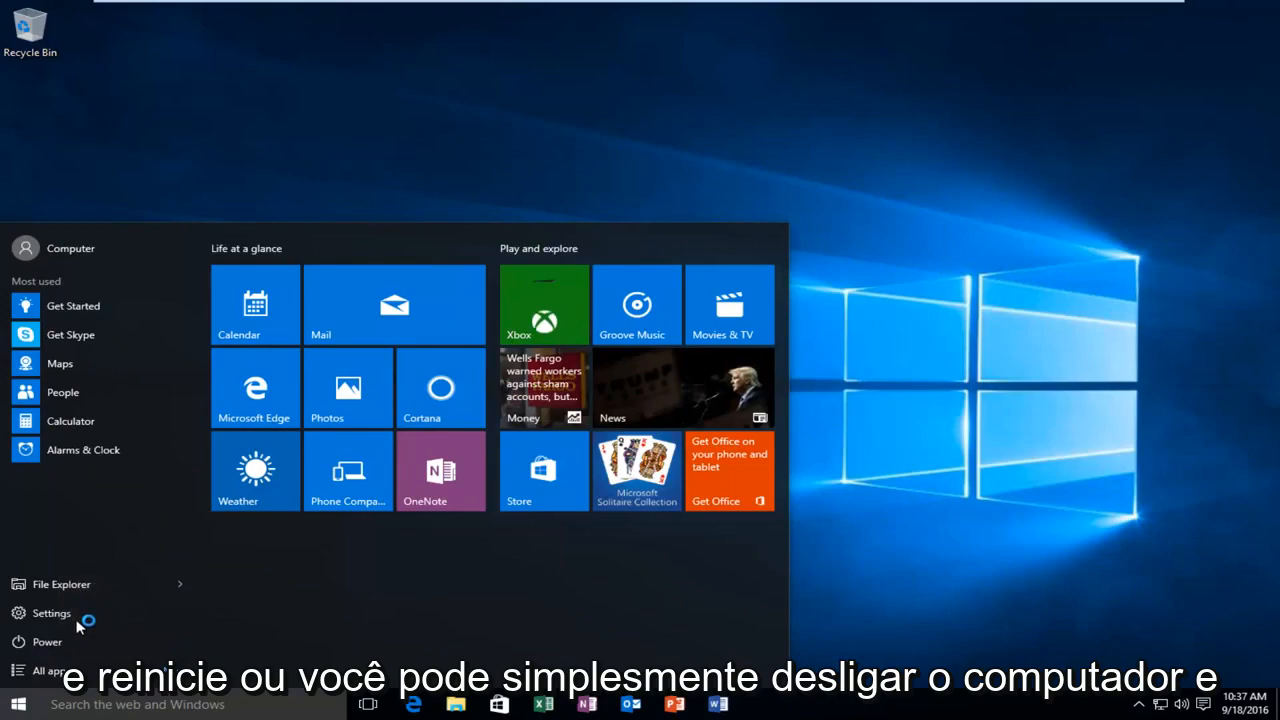
click(47, 642)
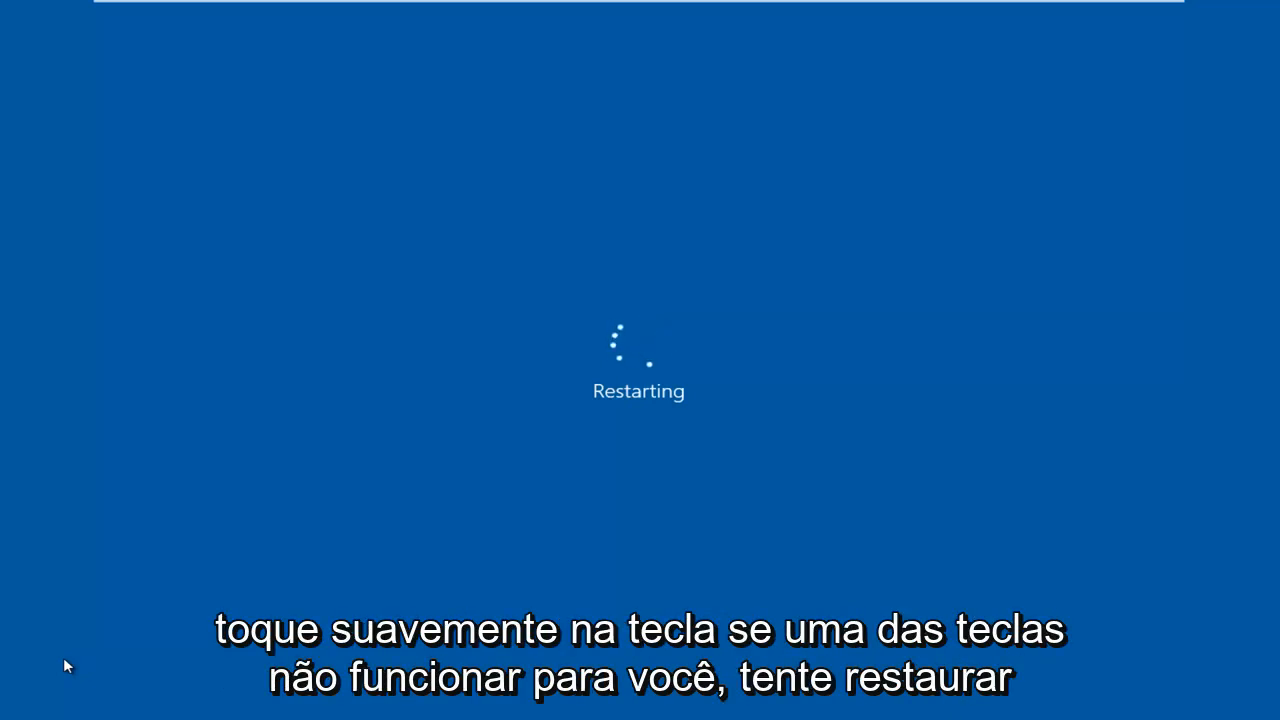
mouse_move(368, 571)
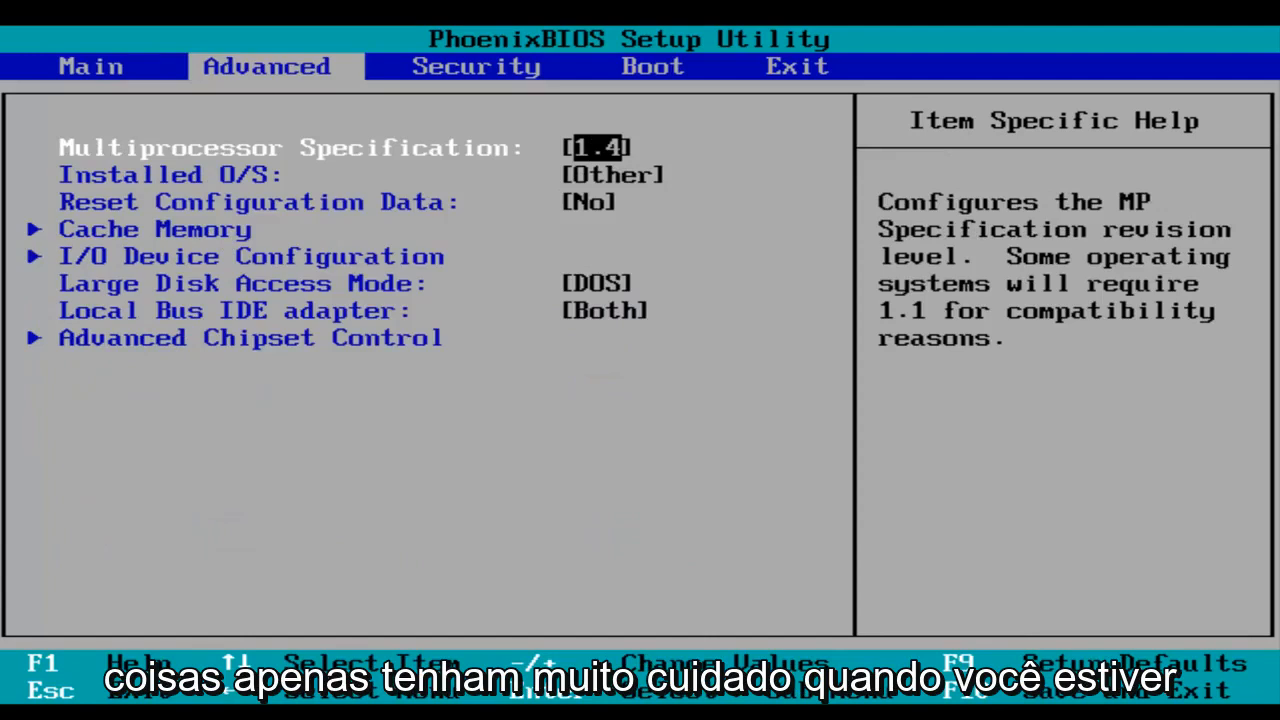
Check the Exit tab, return to Advanced, and request save configuration changes and exit
click(474, 66)
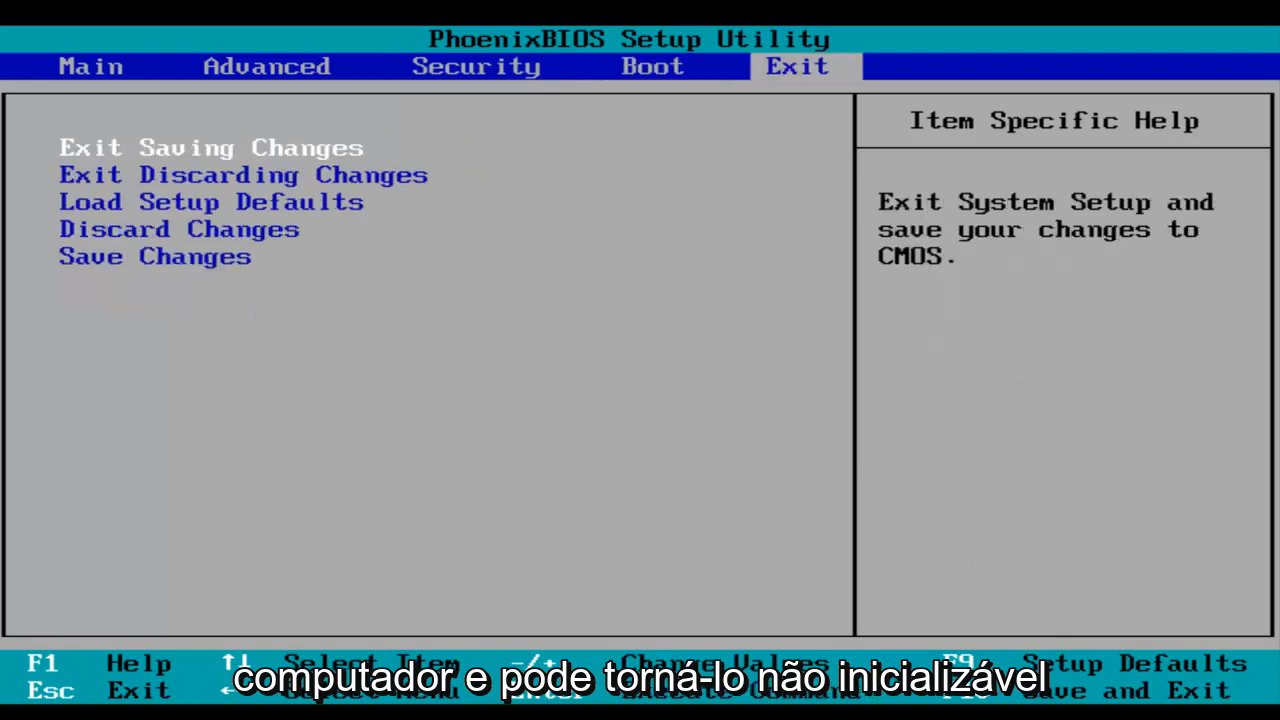
click(266, 66)
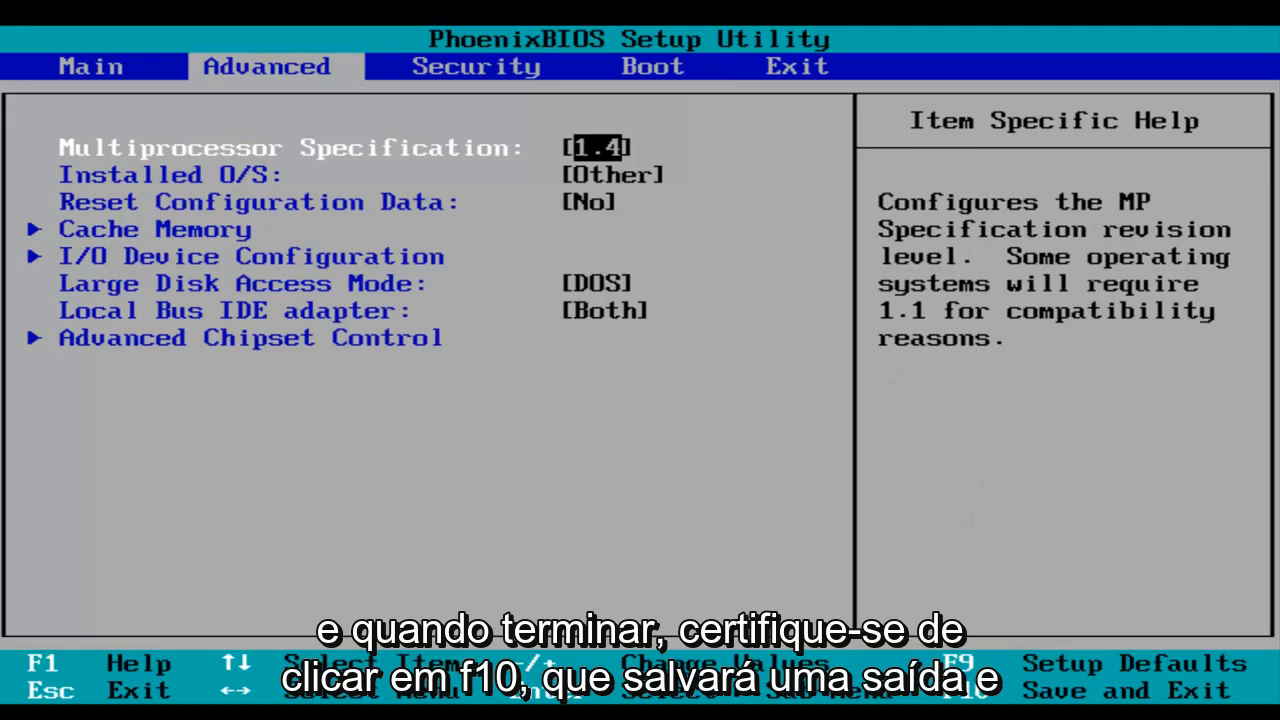
key(F10)
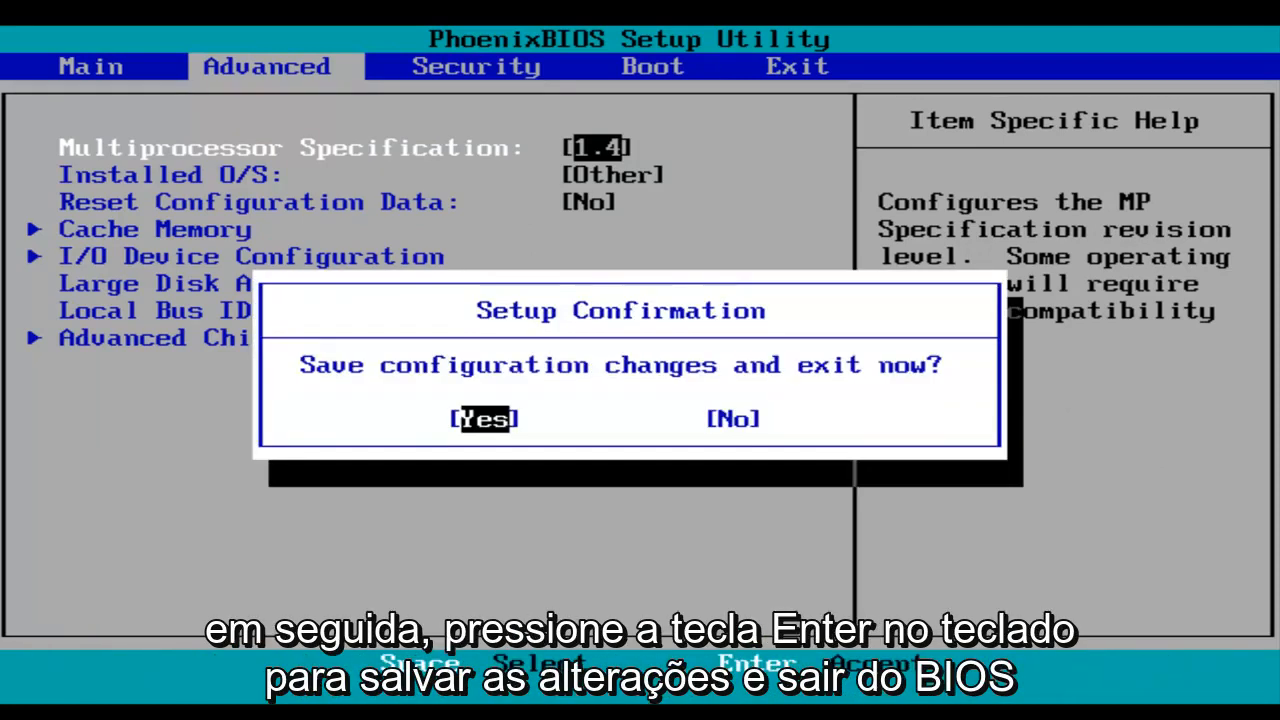